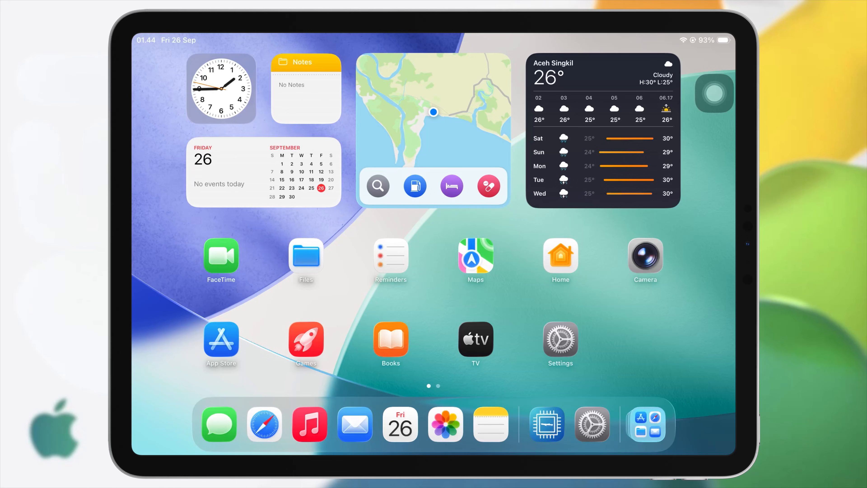
- Launch Safari from the Dock on the second Home Screen page
scroll(left, 3)
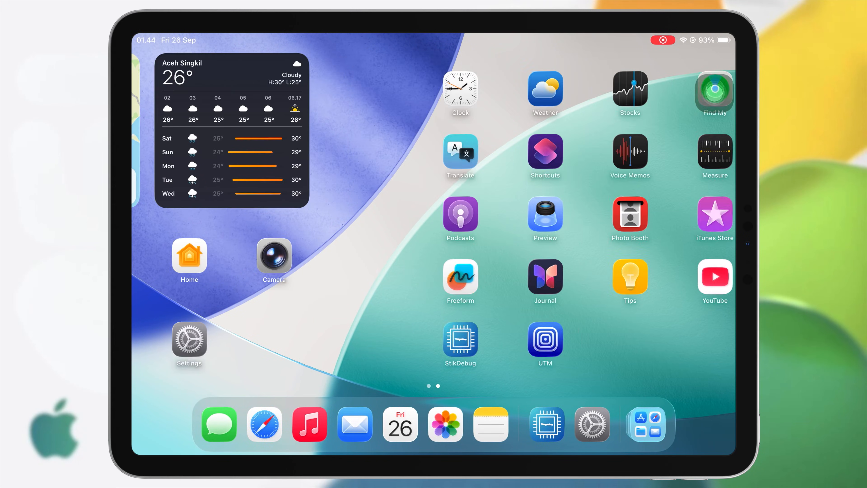
scroll(left, 3)
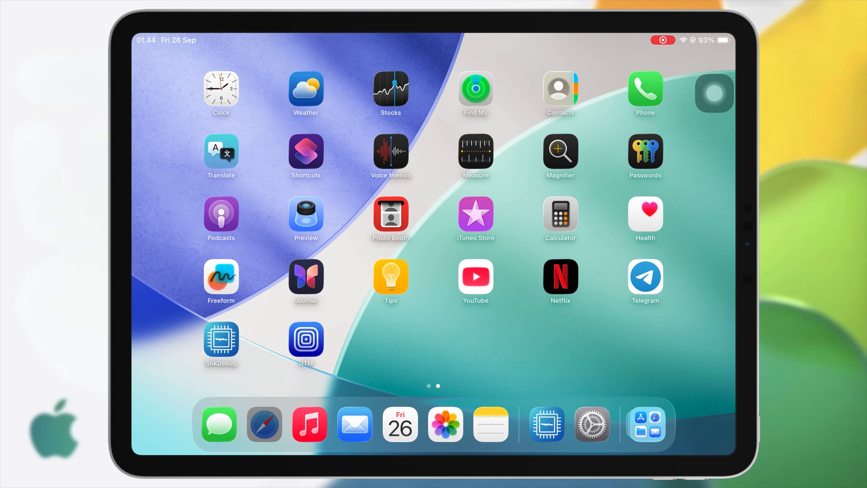
click(264, 424)
text(app)
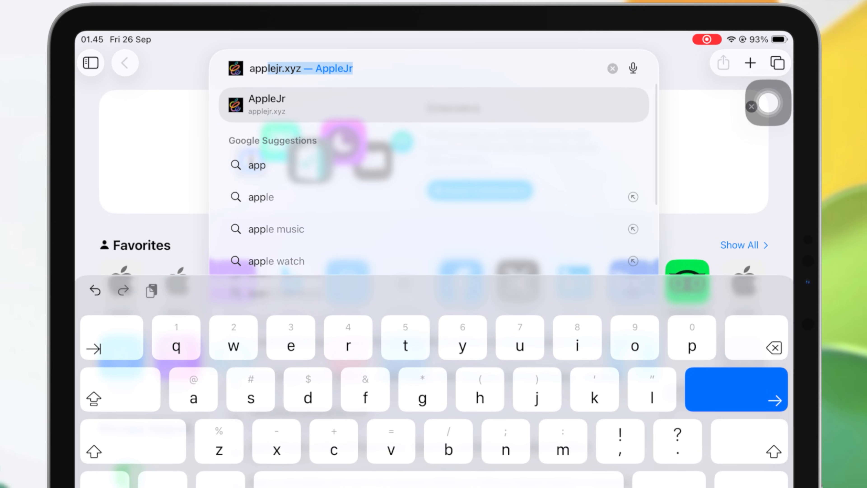
- Load applejr.xyz and download the AppleJr DNS anti-revoke profile
click(267, 104)
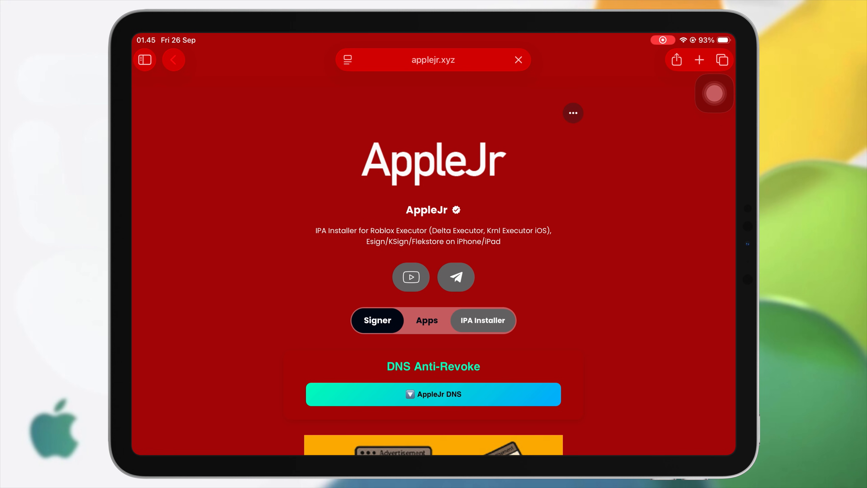
scroll(down, 3)
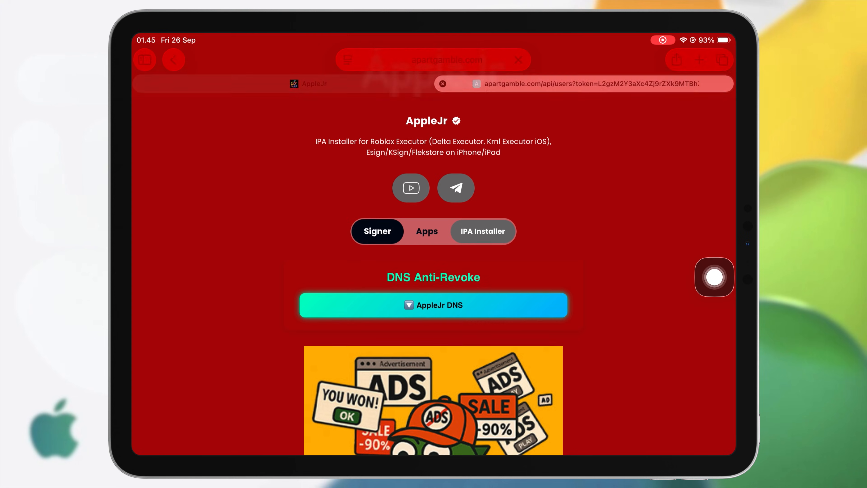
click(433, 305)
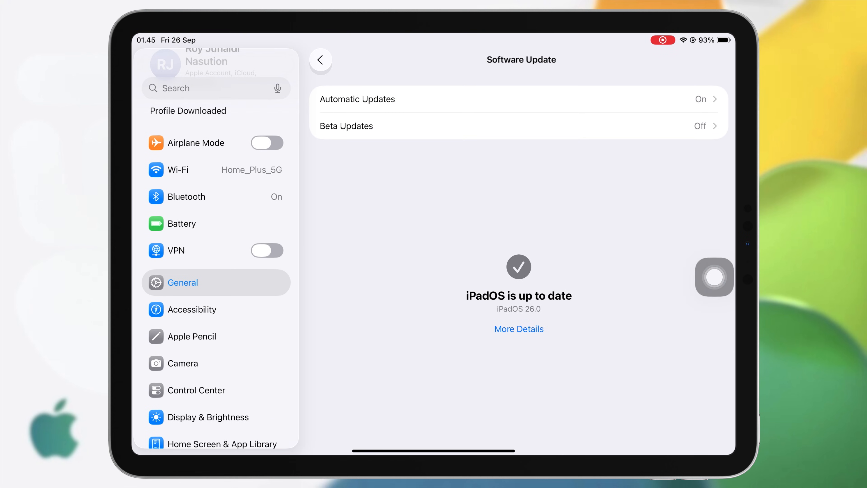
- Install the downloaded AppleJR profile from Settings' Profile Downloaded entry
click(320, 60)
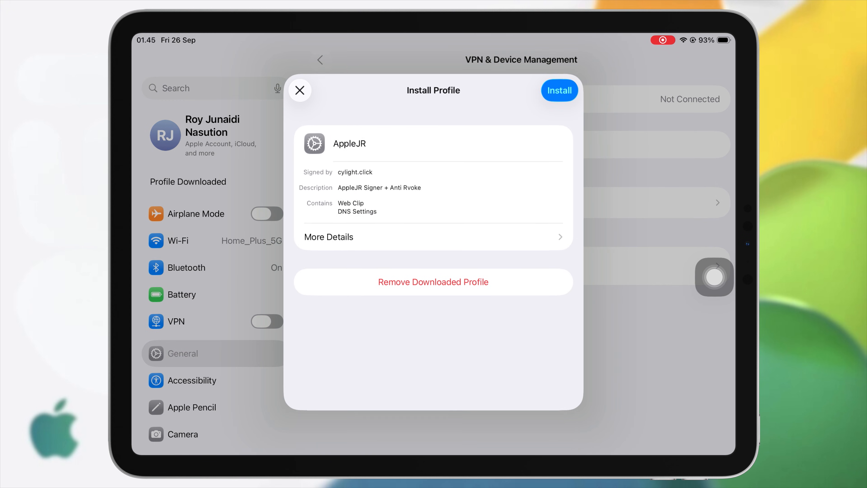
click(559, 90)
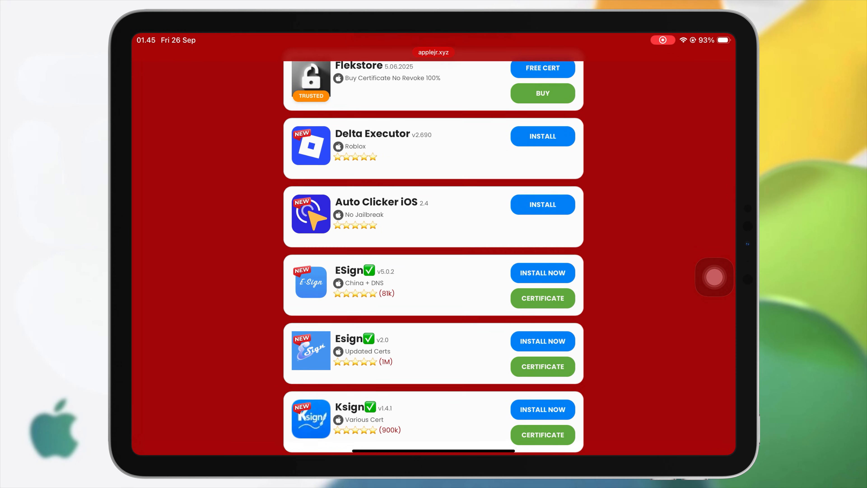
- Scroll the AppleJr page down to the ESign v5.0.2 listing
scroll(down, 3)
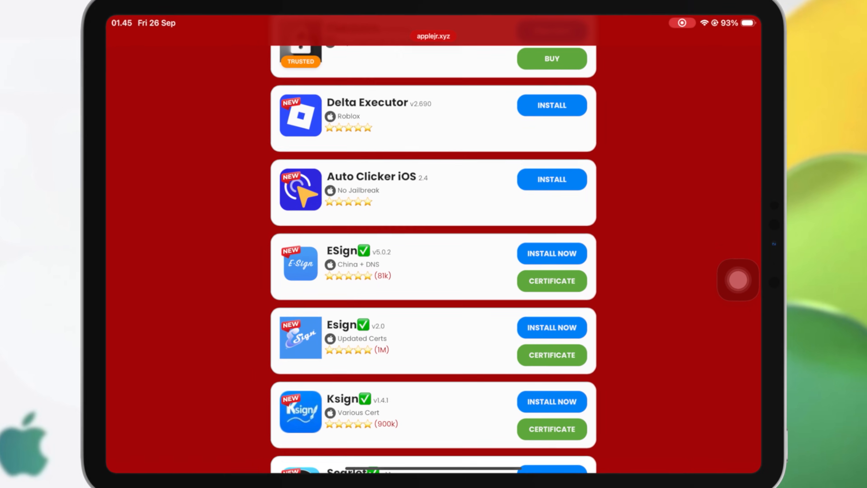
scroll(down, 3)
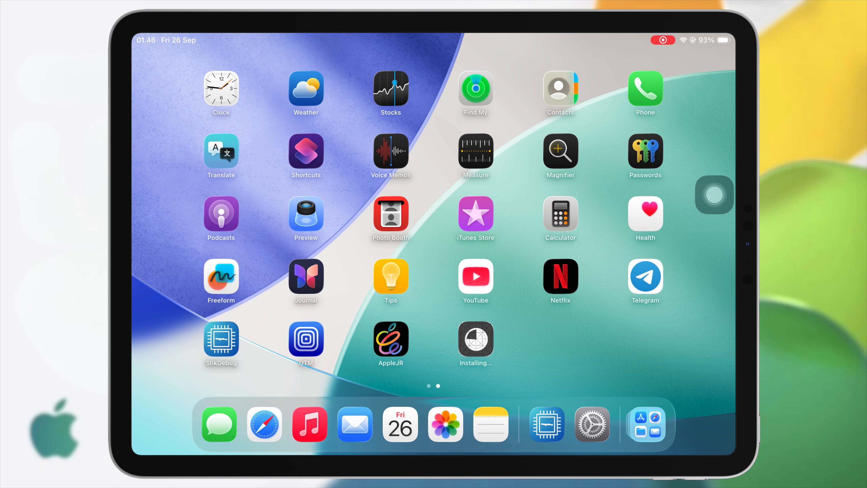
- Launch Esign and cancel the Untrusted Enterprise Developer alert
click(475, 339)
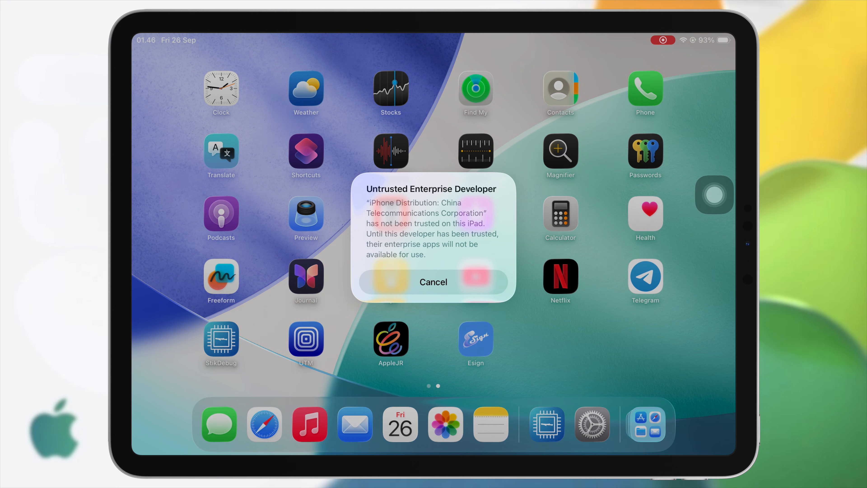
click(432, 282)
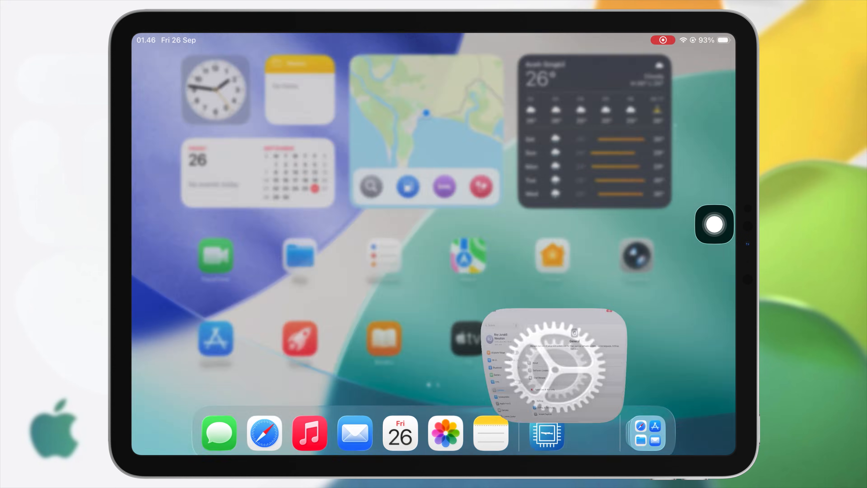
- Trust China Telecommunications Corporation under VPN, DNS & Device Management
click(552, 363)
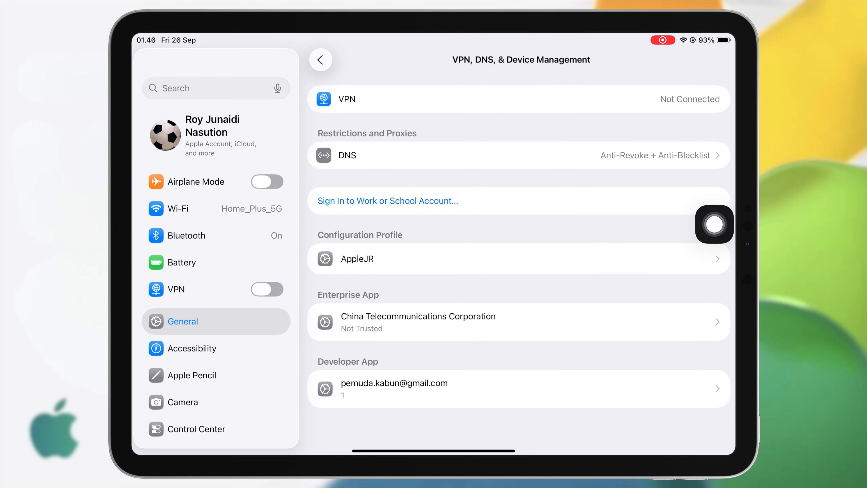
click(518, 322)
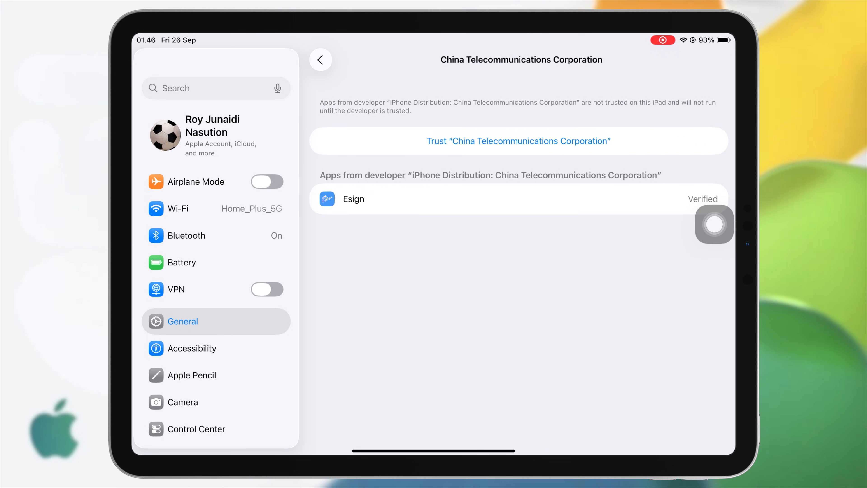
click(518, 140)
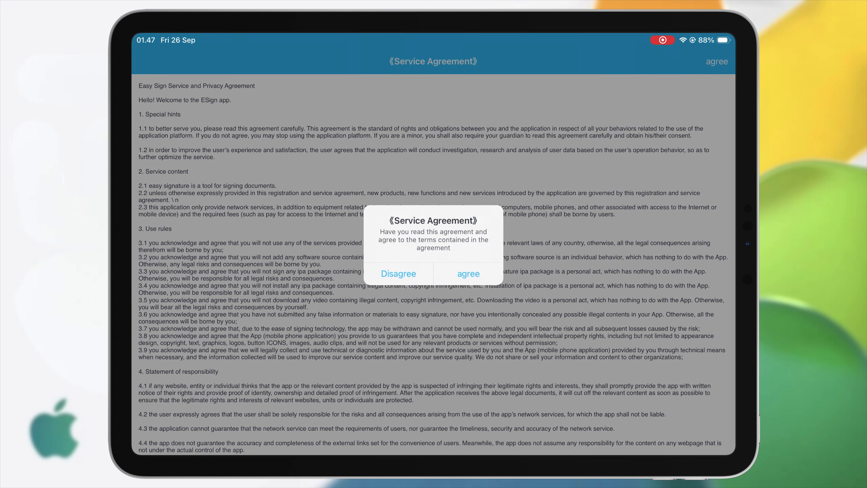
- Agree to ESign's Service Agreement alert
click(467, 273)
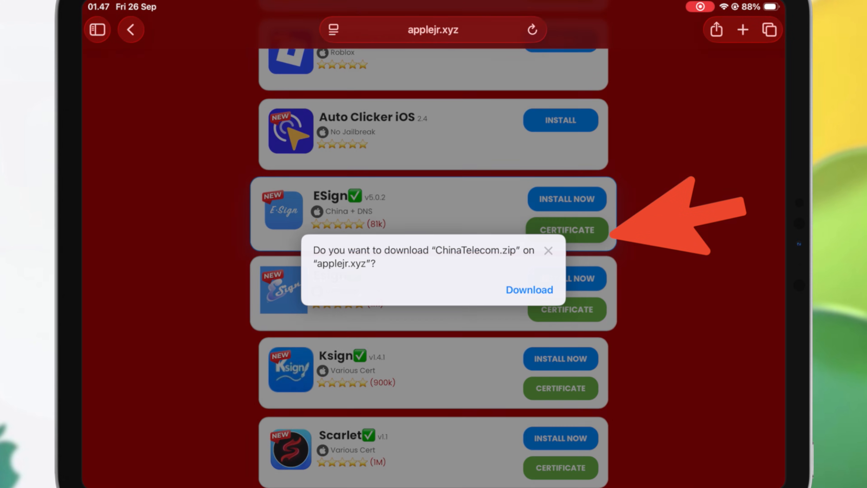
- Confirm downloading ChinaTelecom.zip from the ESign certificate link
click(528, 288)
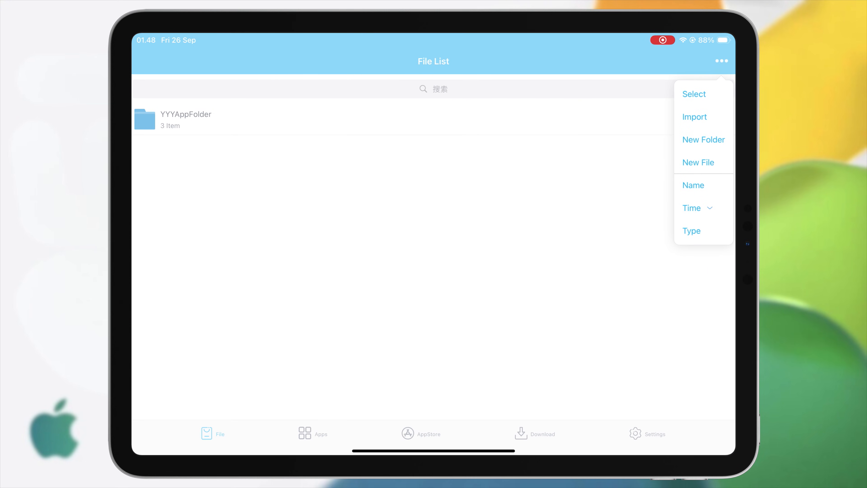
- Import ChinaTelecom.zip, unzip it, and enter the extracted ChinaTelecom folder
click(694, 116)
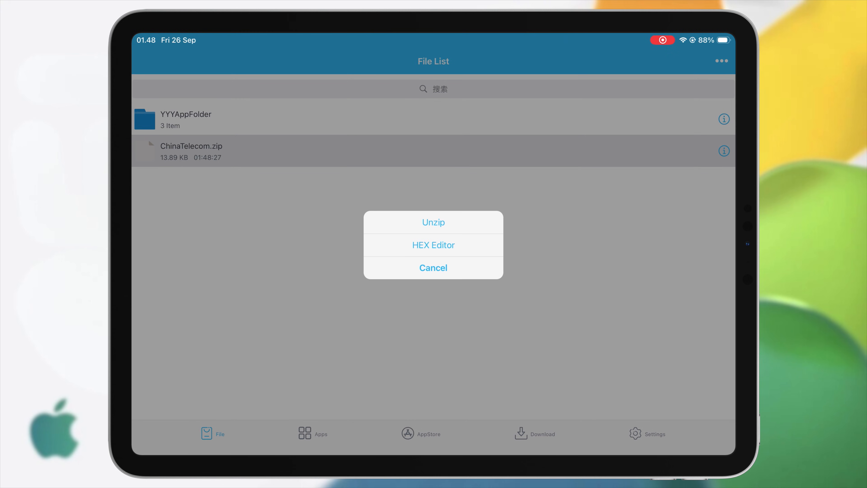
click(433, 222)
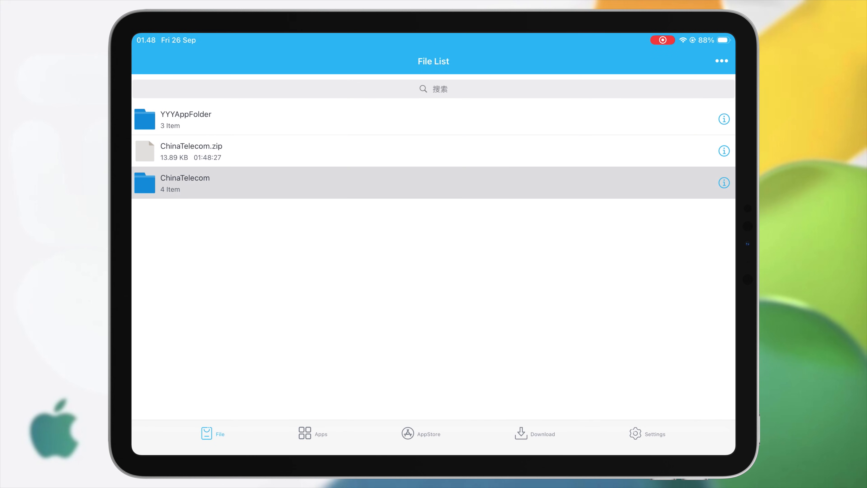
click(185, 183)
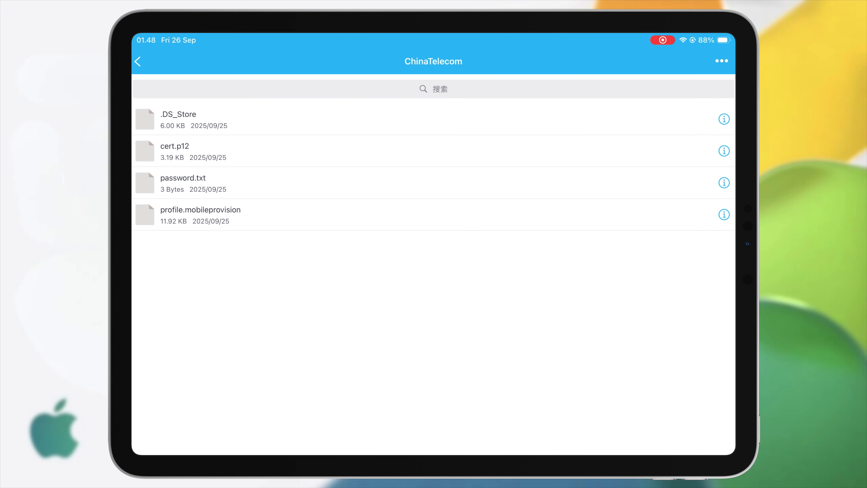
- Import cert.p12 with the password from password.txt and return to the file list
click(174, 151)
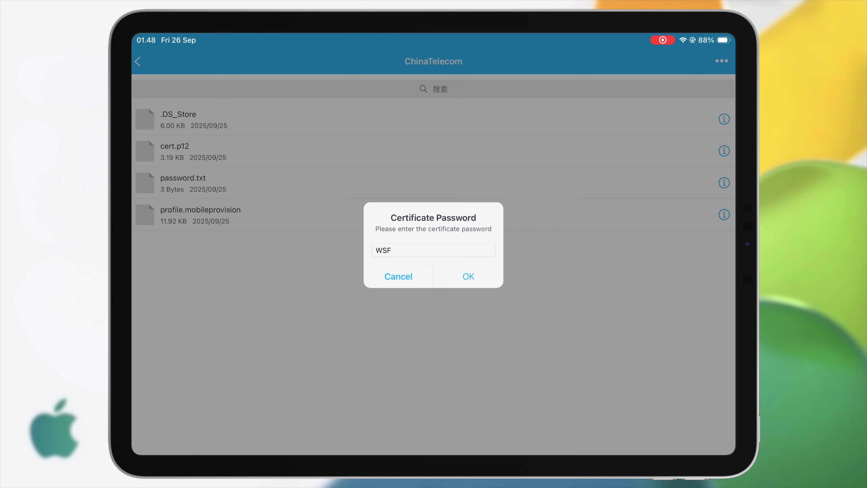
click(468, 276)
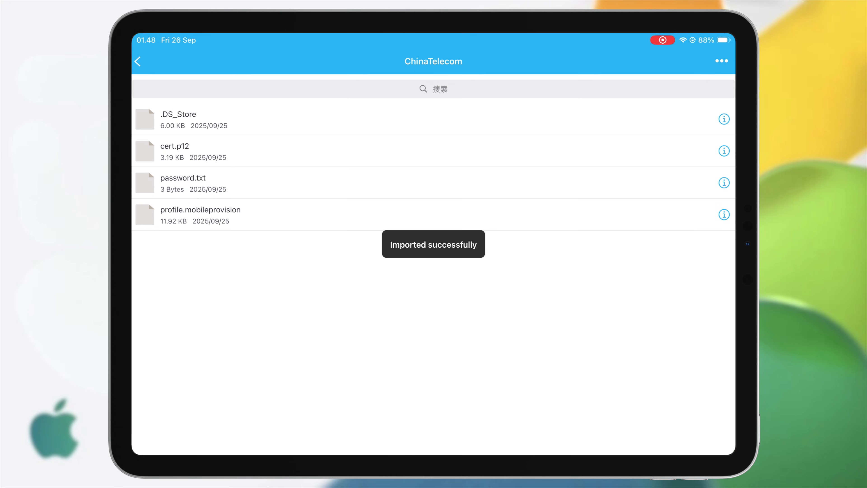
click(138, 62)
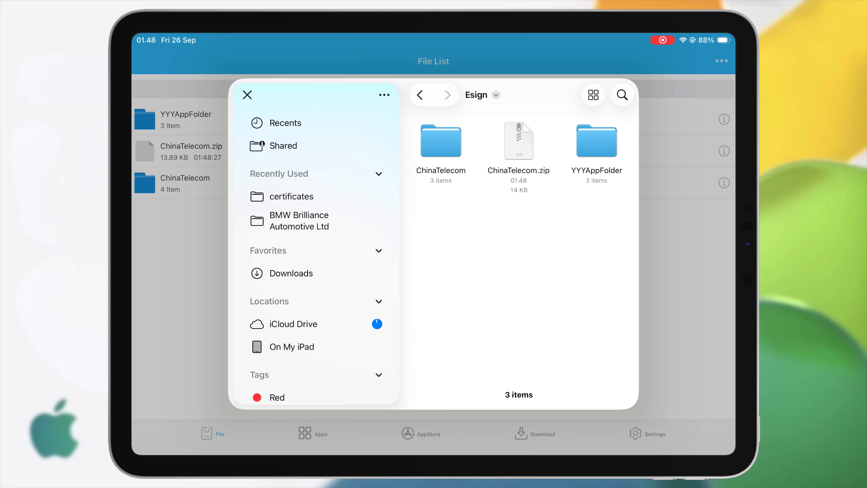
- Import Krnl_release_684.ipa from Recents and bring up its signing options
click(286, 122)
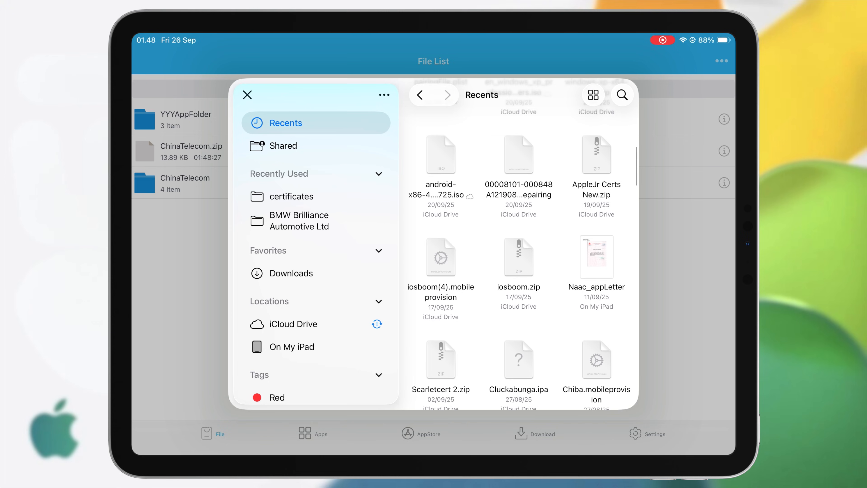
click(247, 94)
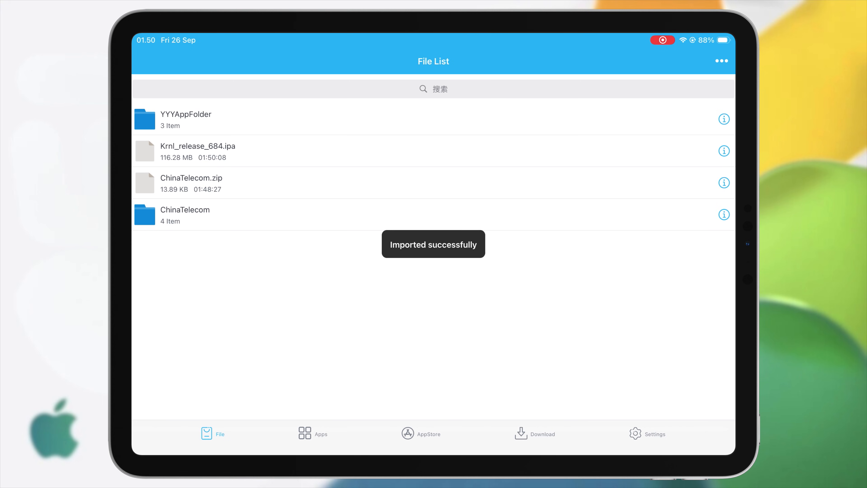
click(313, 433)
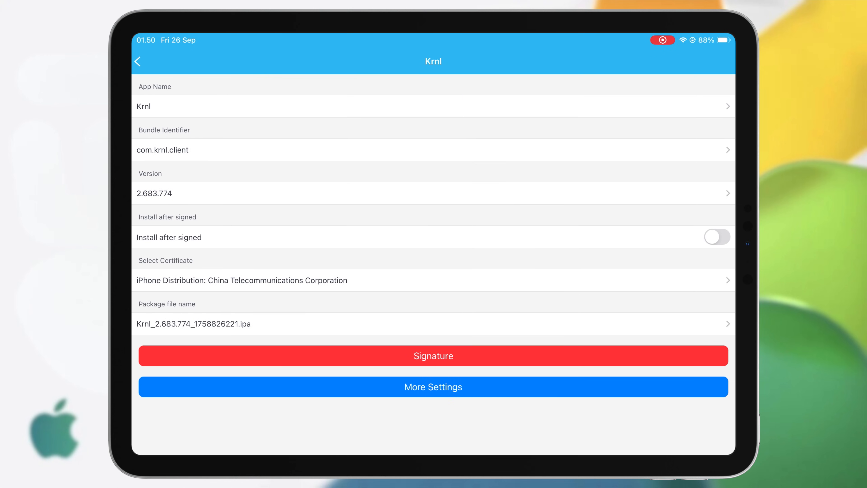
- Start signing Krnl with the China Telecommunications Corporation certificate
click(433, 355)
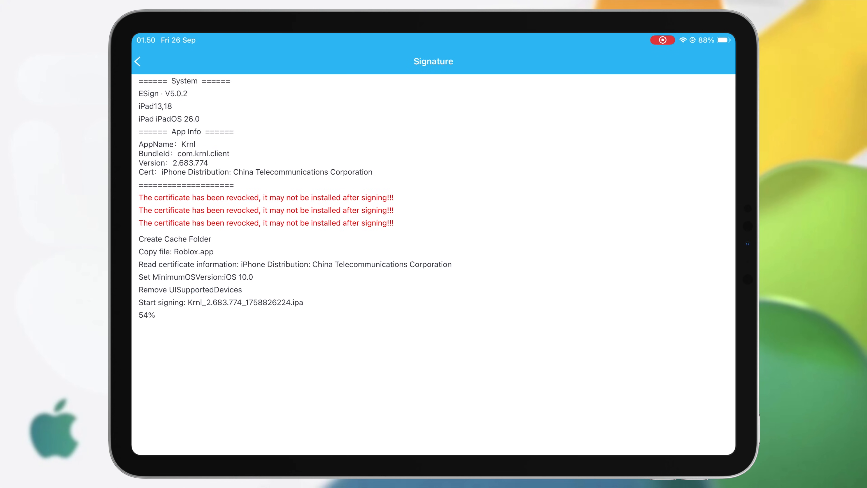